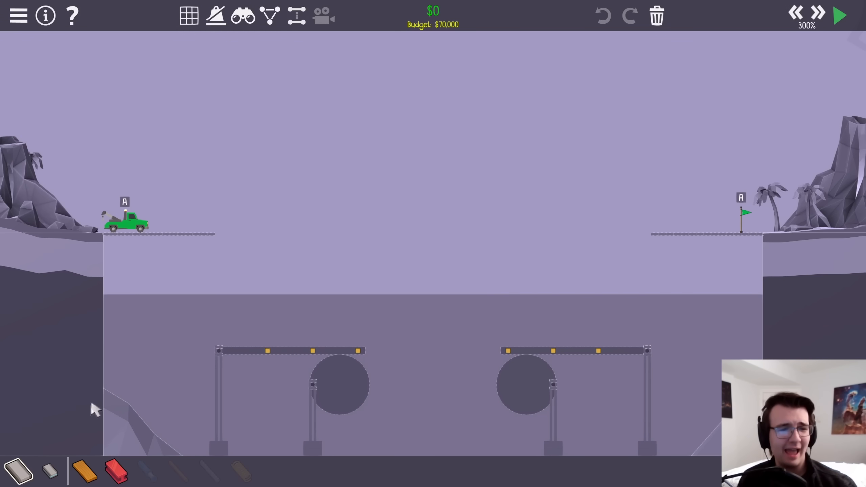
mouse_move(710, 258)
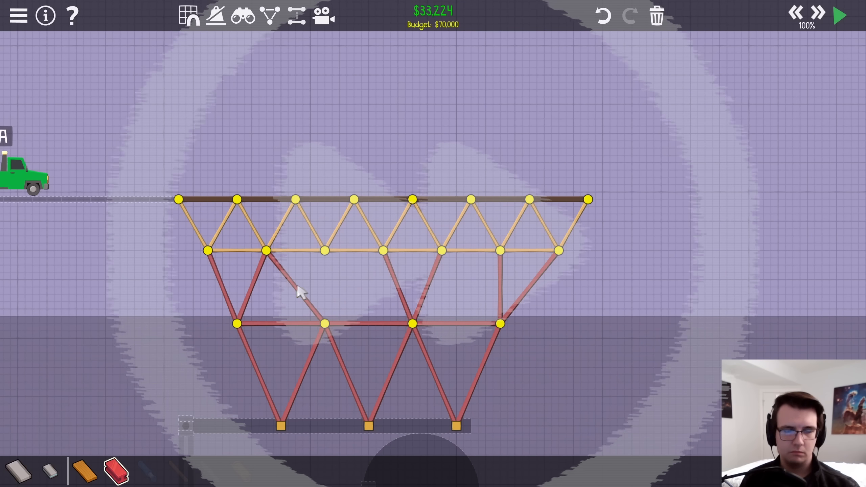
Draw a tall wood-and-steel truss with a top road across the gap for about $68,154.
left_click(841, 12)
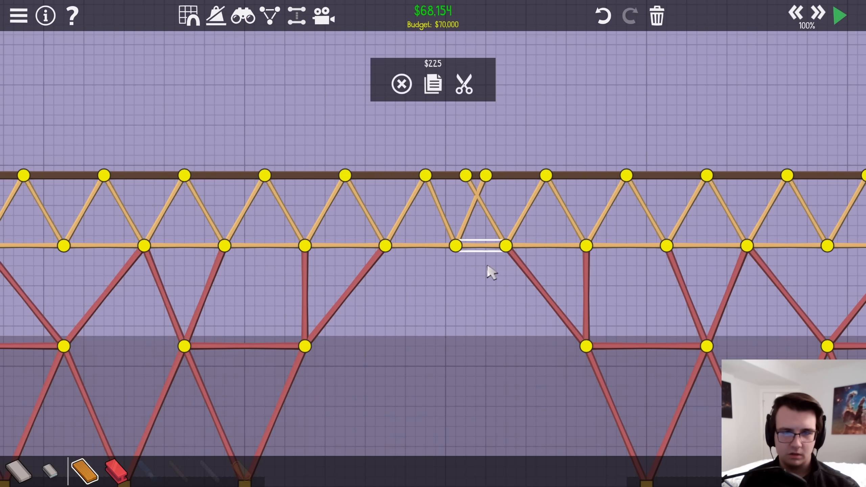
left_click(840, 12)
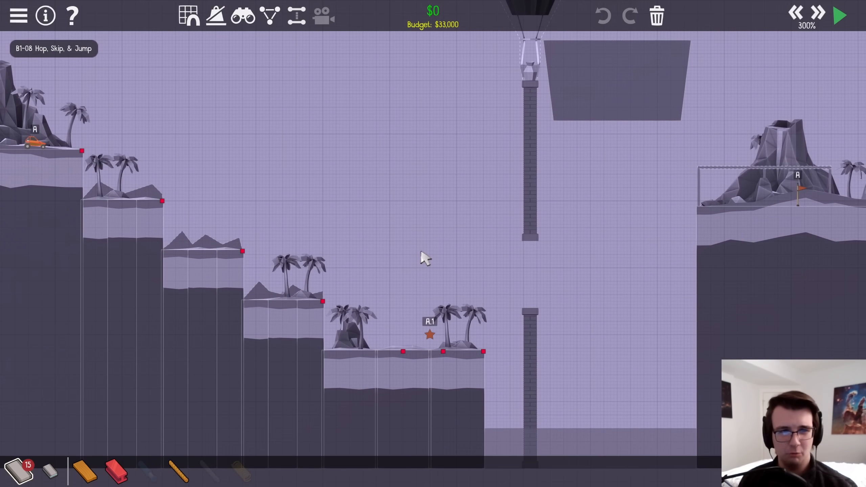
Build a road from the second ledge with a steel triangle support anchored on the third, then test.
left_click(839, 13)
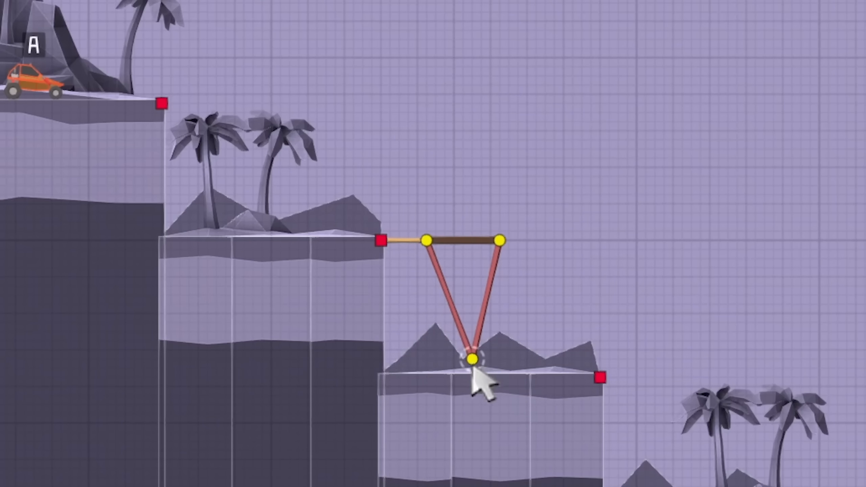
left_click(471, 357)
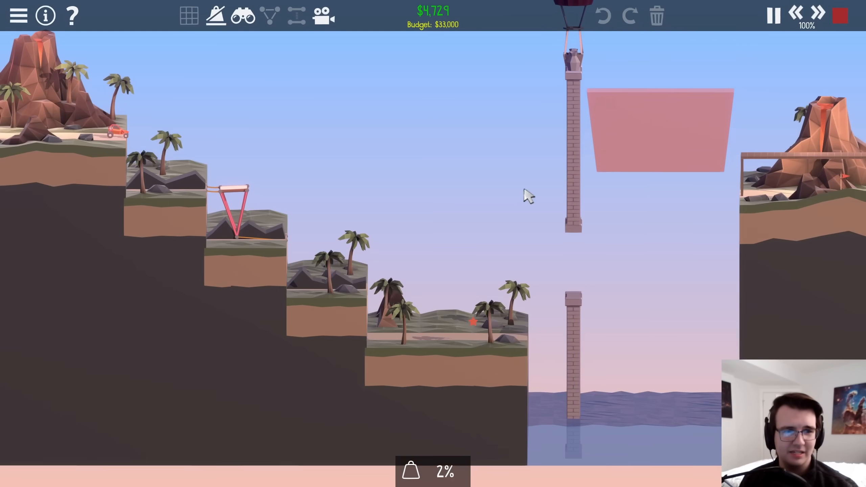
left_click(773, 14)
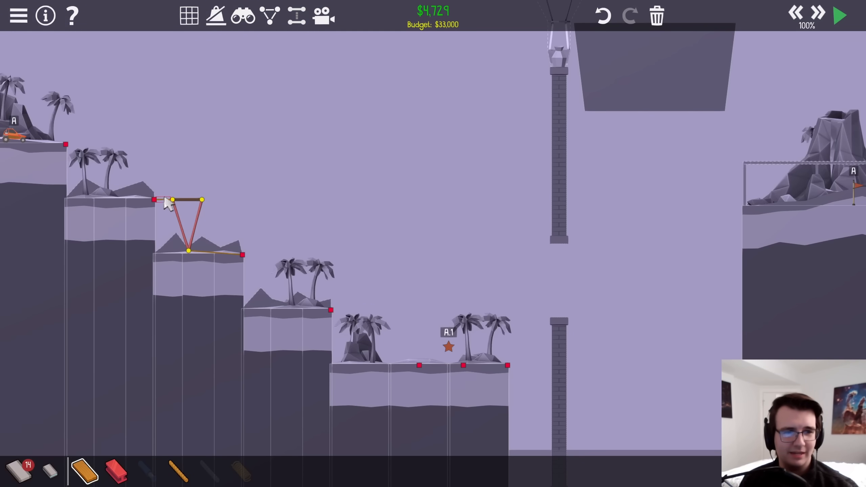
left_click(841, 14)
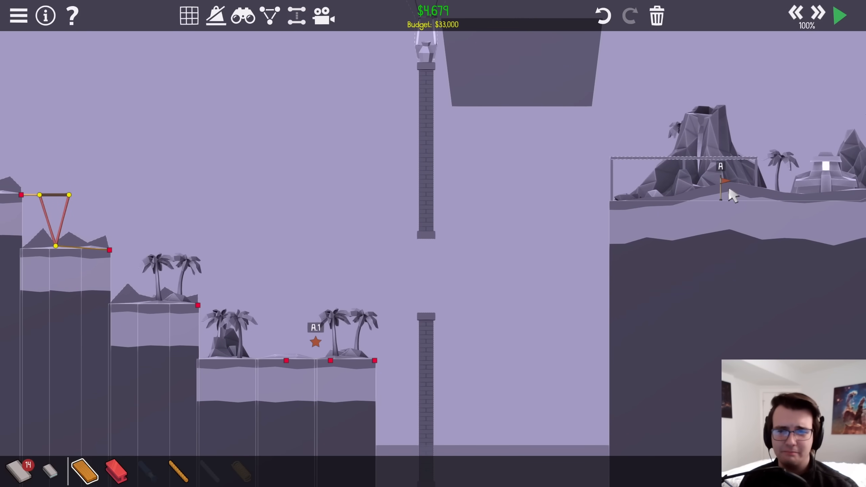
Build an upward-sloping road ramp with triangular steel supports past checkpoint A.1, totalling $17,159.
left_click(840, 15)
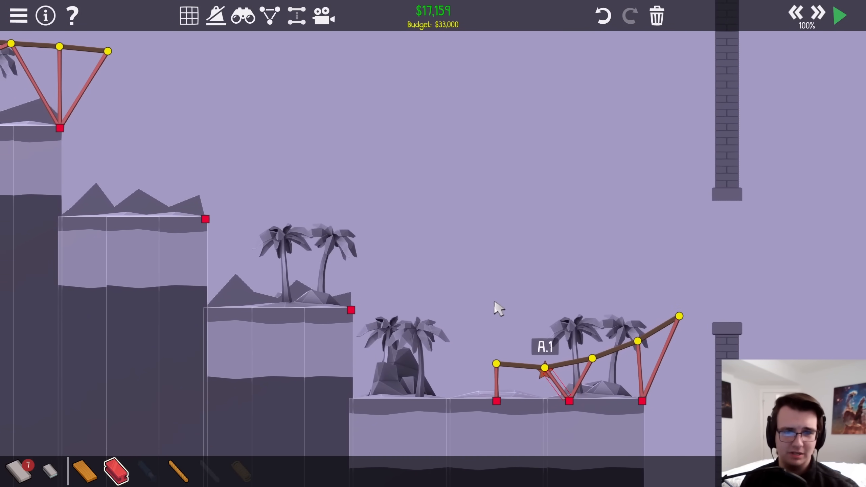
Extend the ramp into a steel-braced curved dip costing $30,804 and run the test.
left_click(840, 14)
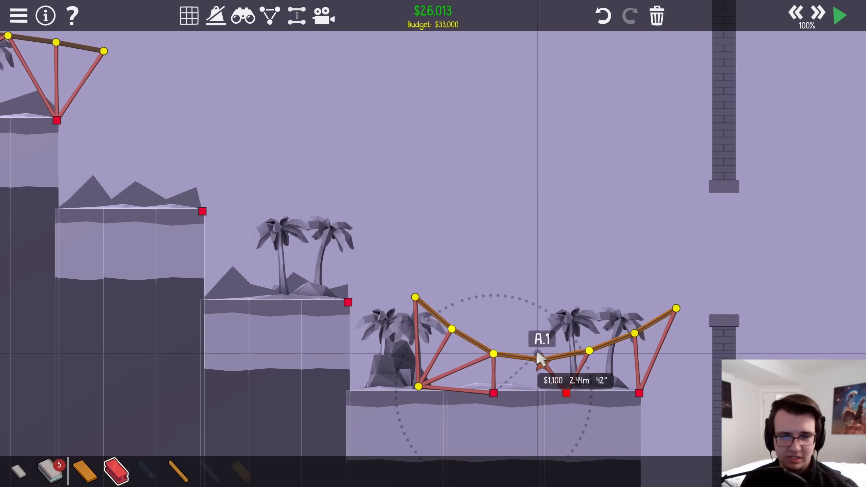
left_click(841, 13)
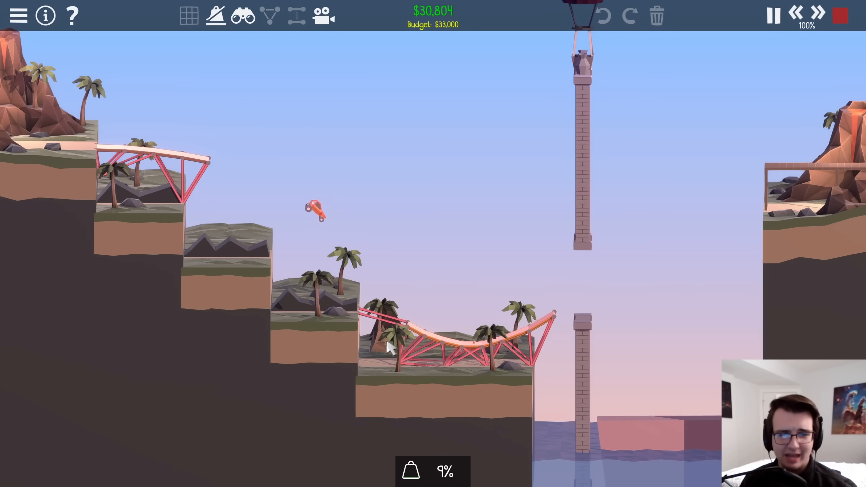
mouse_move(722, 273)
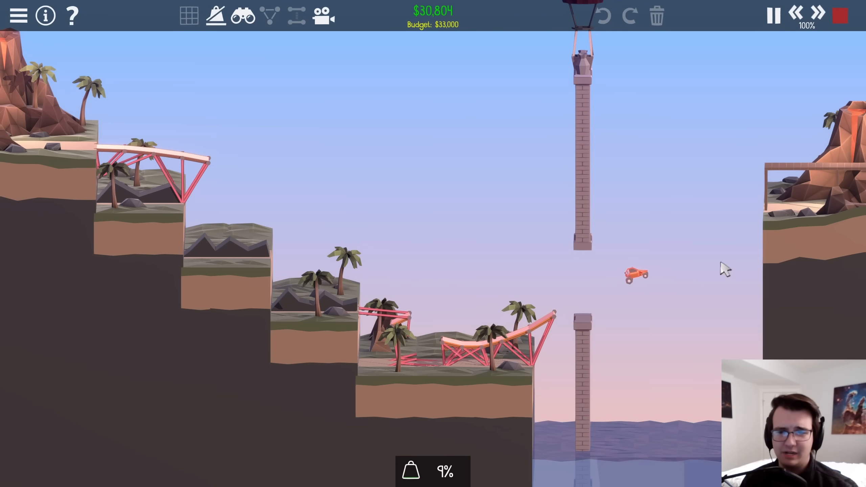
Stop the test, finish Hop, Skip, & Jump, and load B1-09 Flexible with a $60,000 budget.
left_click(840, 14)
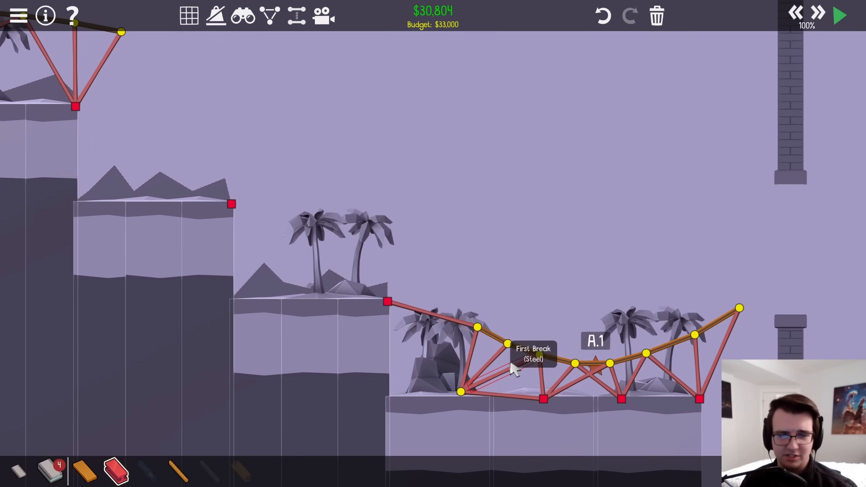
left_click(841, 14)
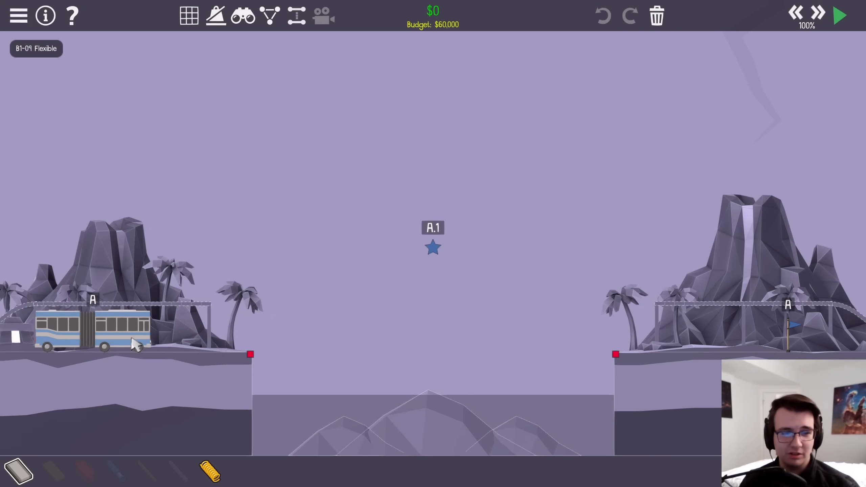
mouse_move(210, 474)
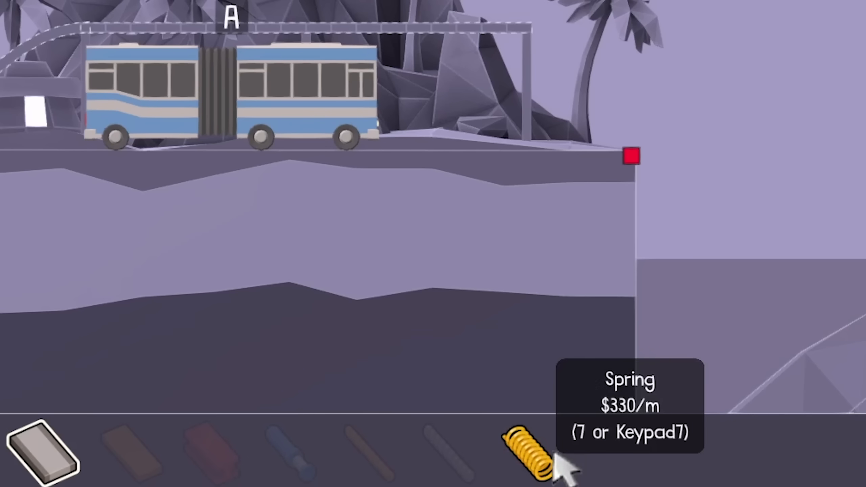
mouse_move(668, 472)
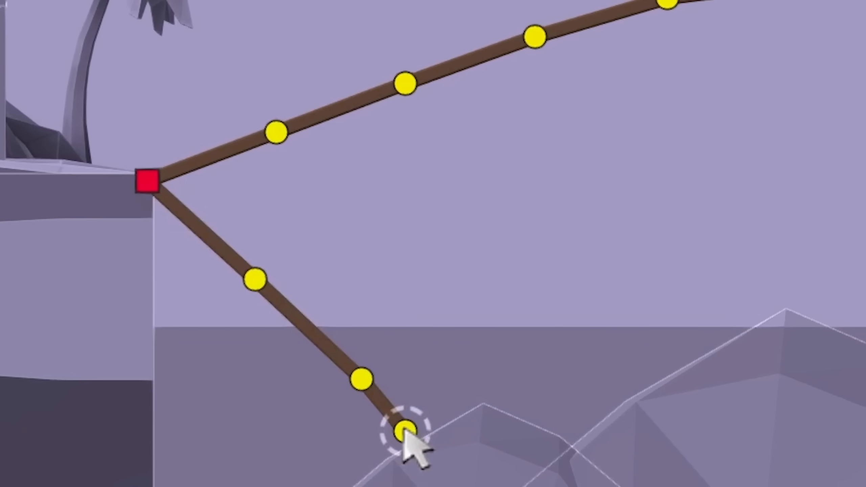
Extend the arched road into the gap, add wooden truss beams, then remove the supports ($3,779).
left_click_drag(404, 434, 447, 384)
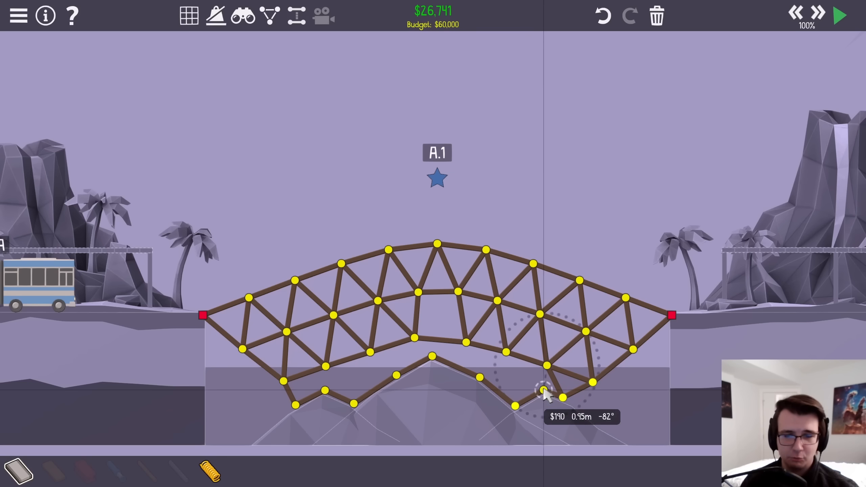
left_click(543, 392)
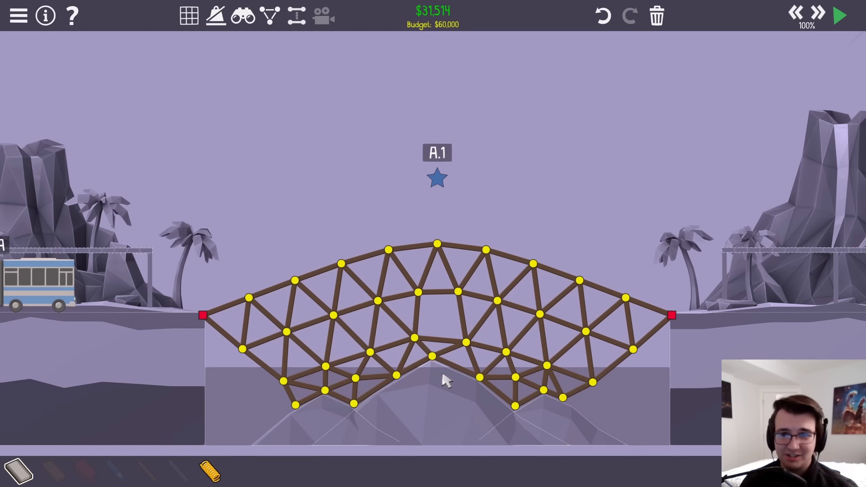
left_click(839, 15)
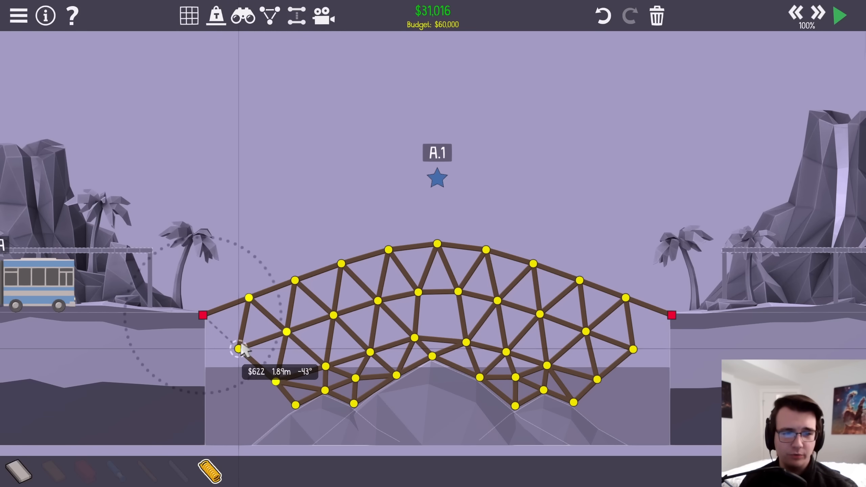
left_click(840, 14)
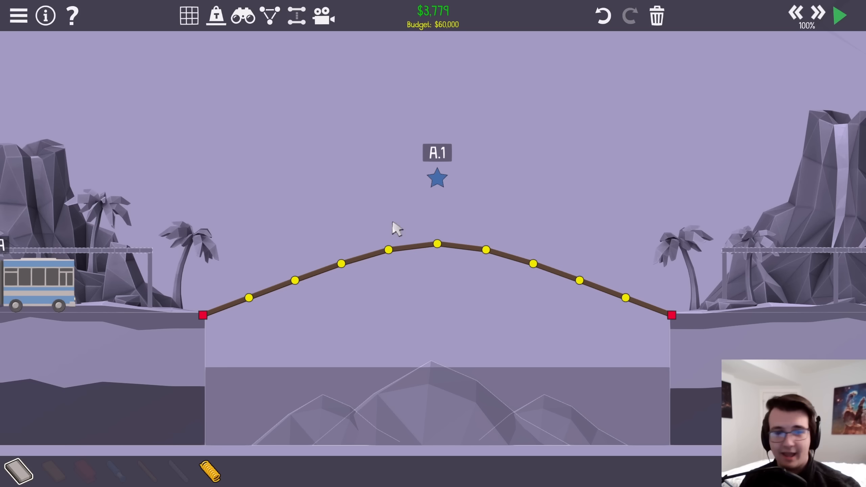
mouse_move(362, 263)
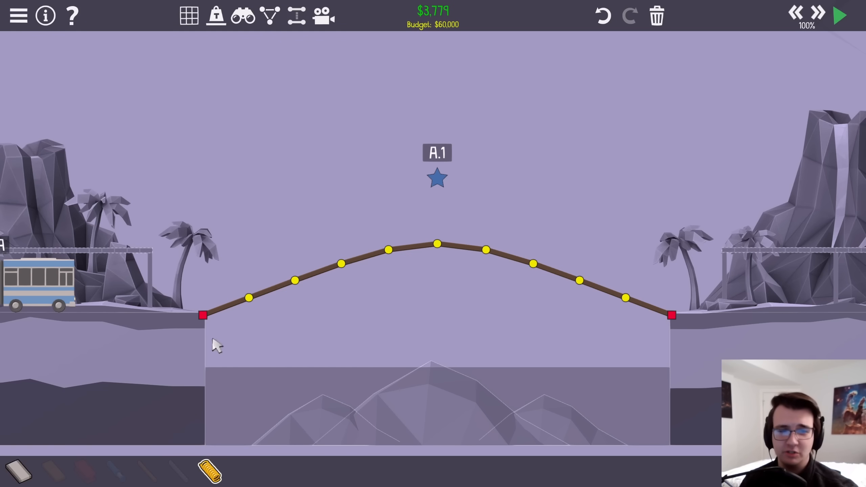
mouse_move(486, 286)
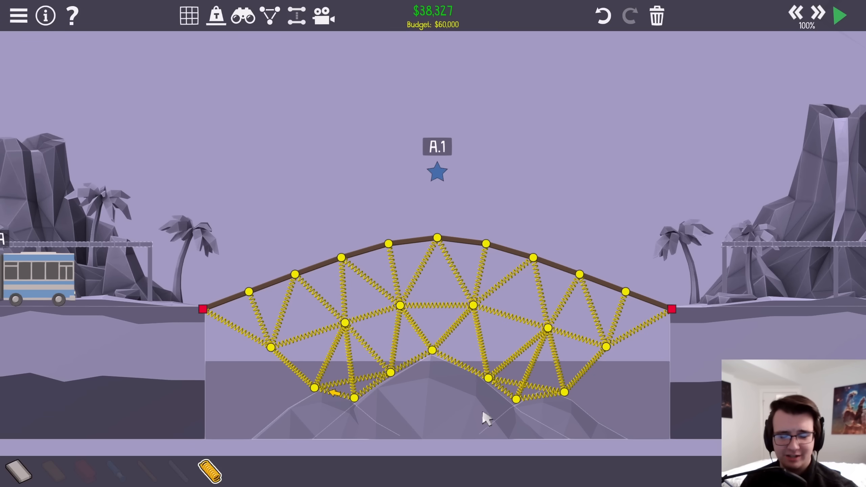
Test the spring-truss bridge, complete the level, and continue to B1-10 Jump Ship.
left_click(840, 14)
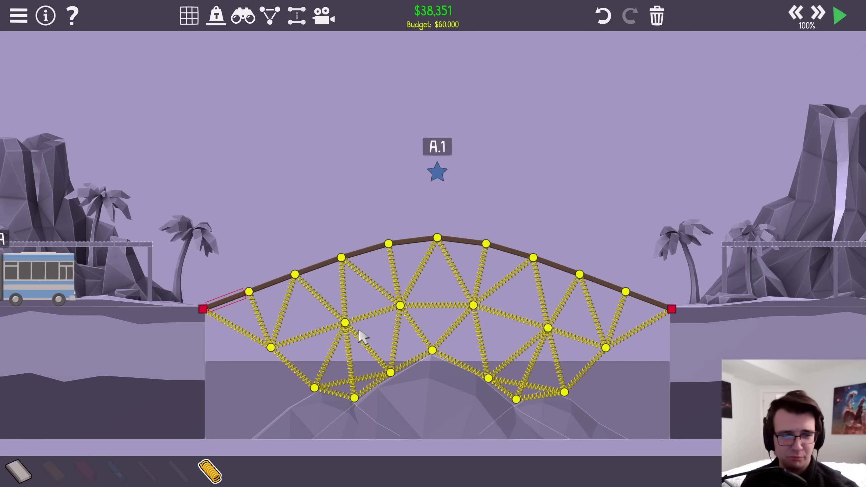
left_click(839, 13)
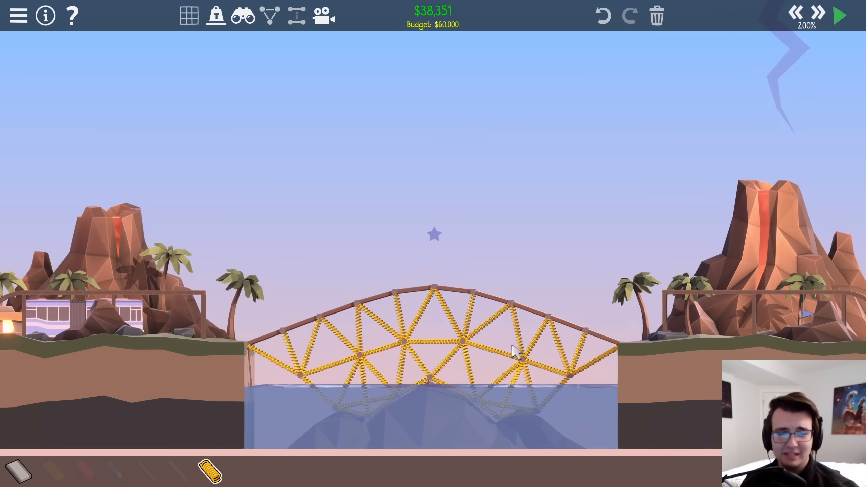
left_click(839, 13)
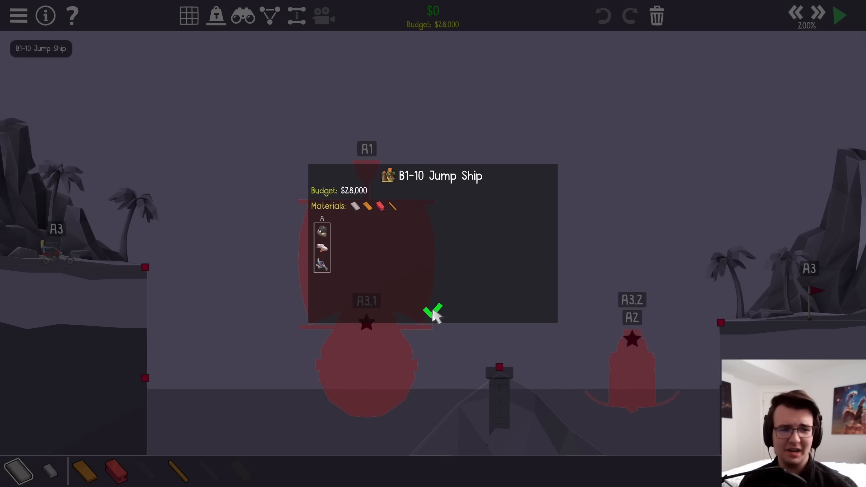
Dismiss the Jump Ship briefing card to reach the empty $28,000 build area.
left_click(433, 313)
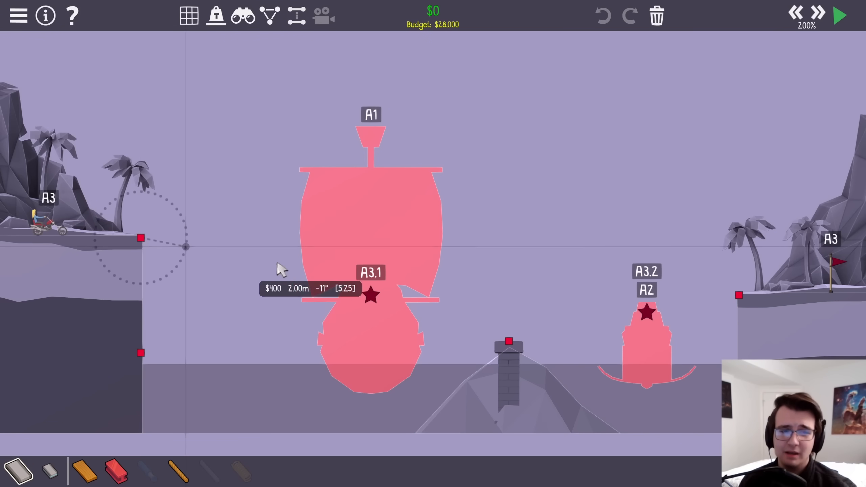
mouse_move(175, 260)
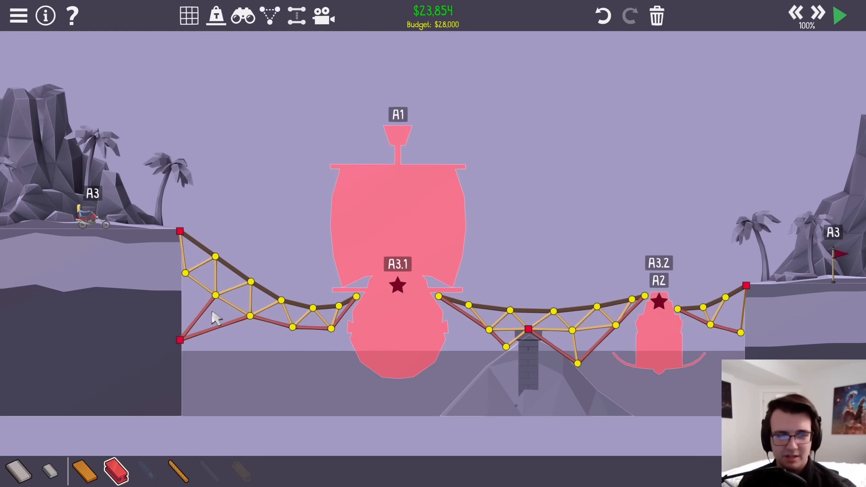
mouse_move(372, 330)
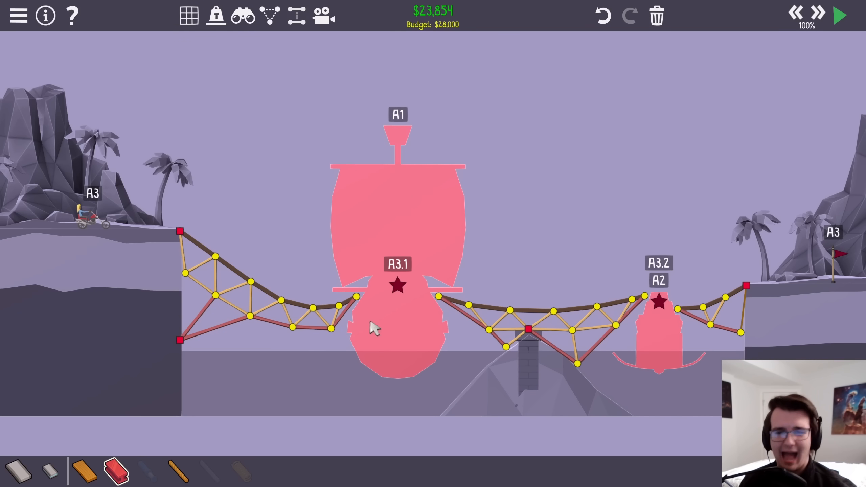
mouse_move(584, 334)
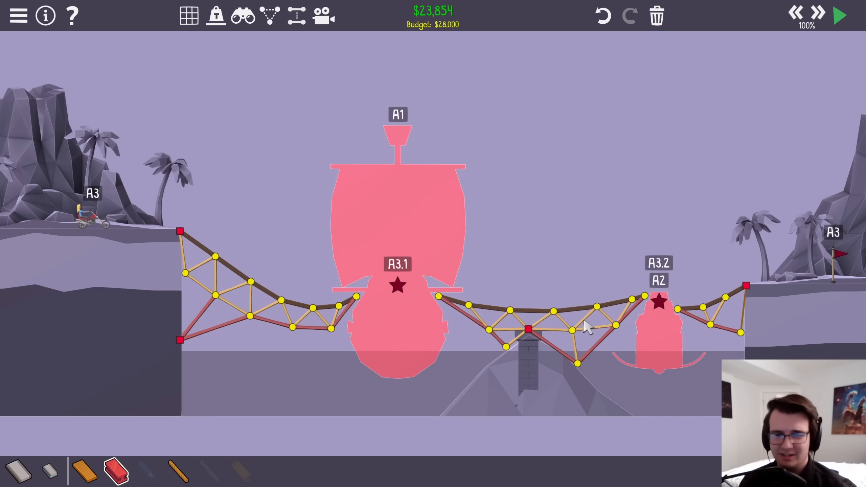
Add a joint to the right truss section ($27,699) and test the motorbike's jump.
left_click(839, 15)
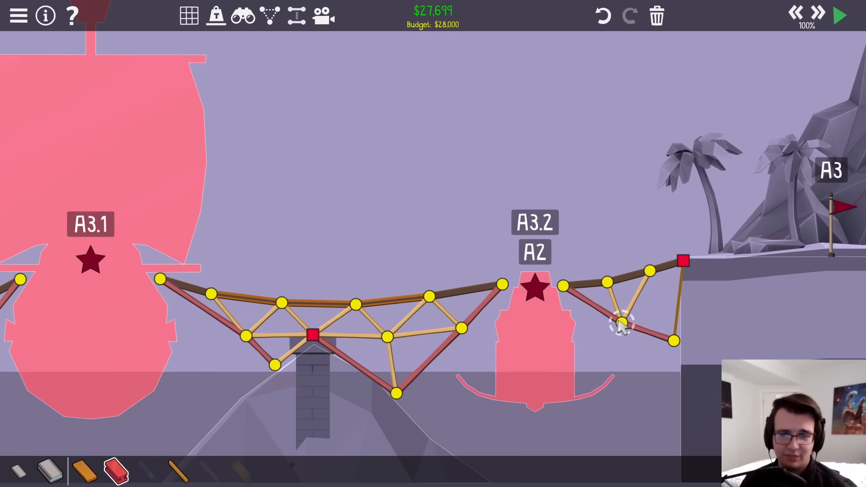
left_click(840, 15)
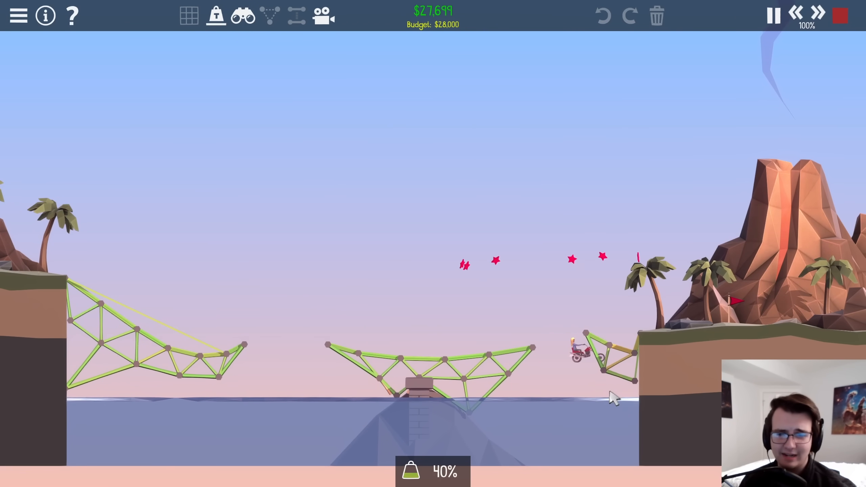
left_click(840, 14)
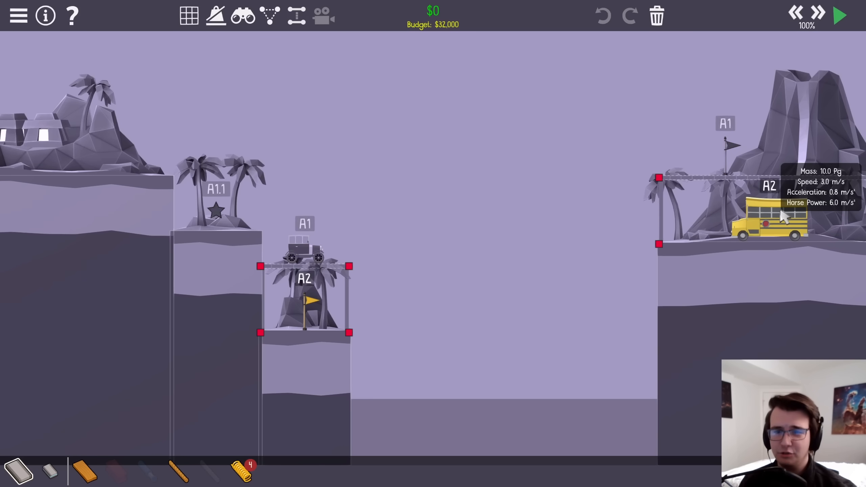
mouse_move(313, 314)
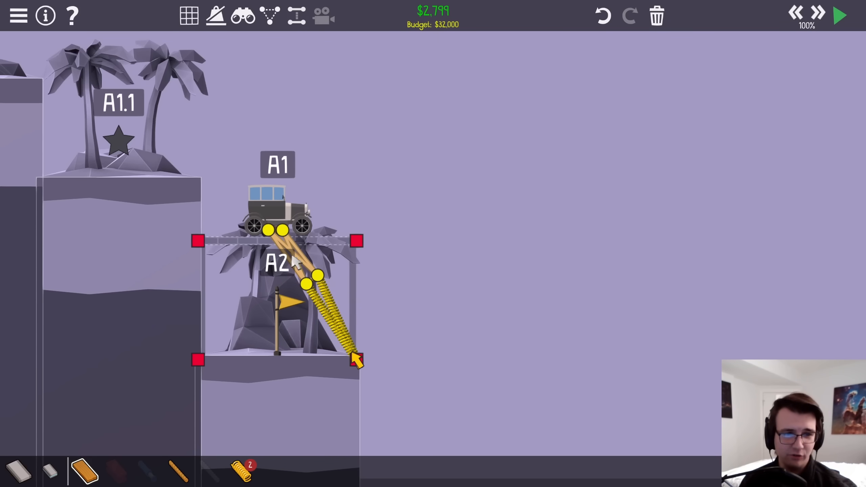
Add three wooden braces between the launcher springs and the car platform, reaching $2,775.
left_click(840, 14)
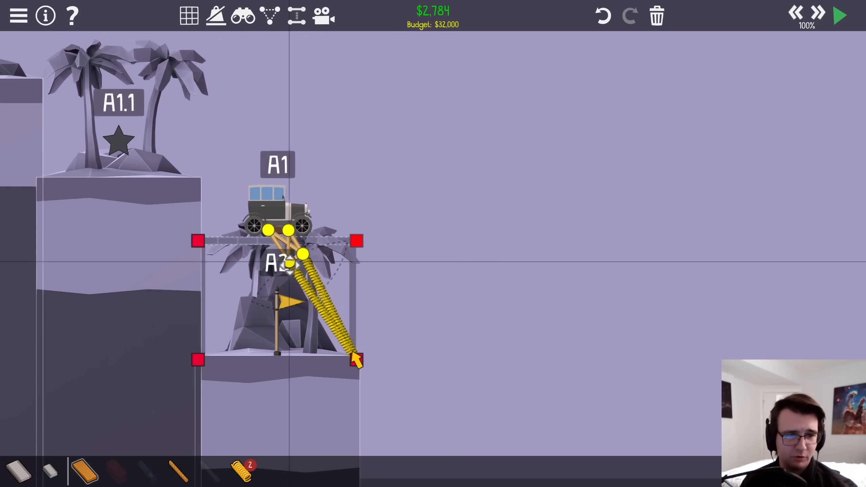
left_click(840, 14)
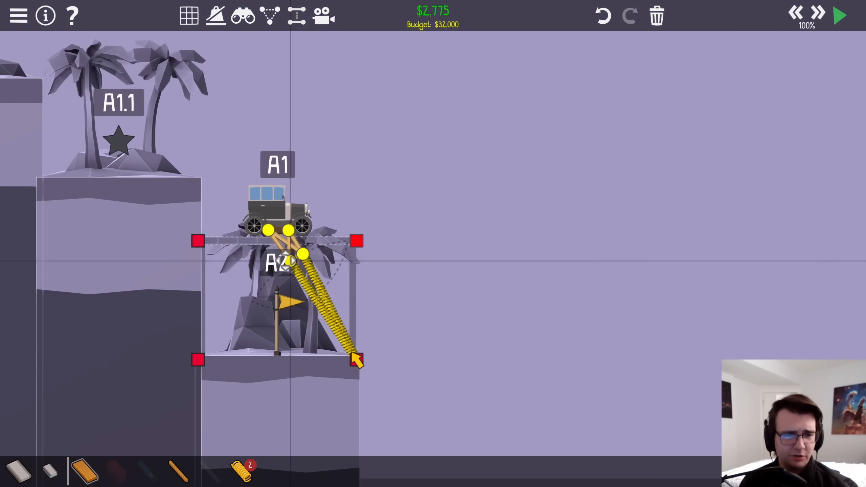
left_click(840, 15)
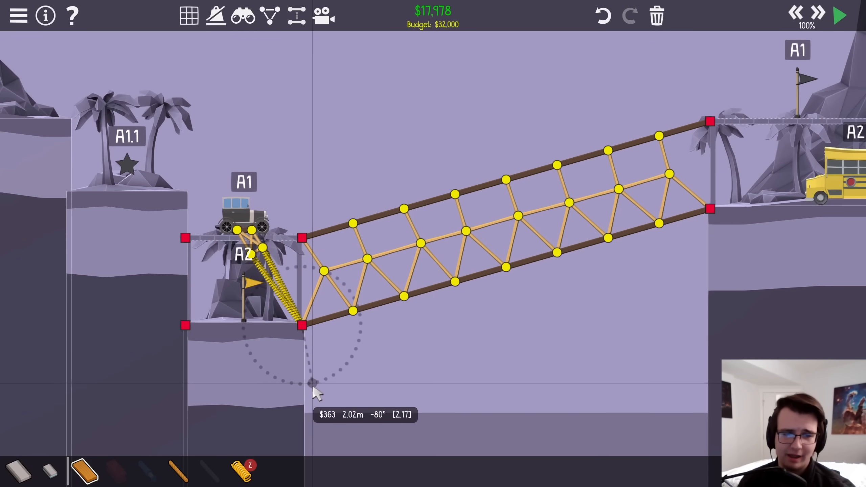
Add a support beam hanging below the long truss's upper chord, raising the cost to $30,485.
left_click(840, 13)
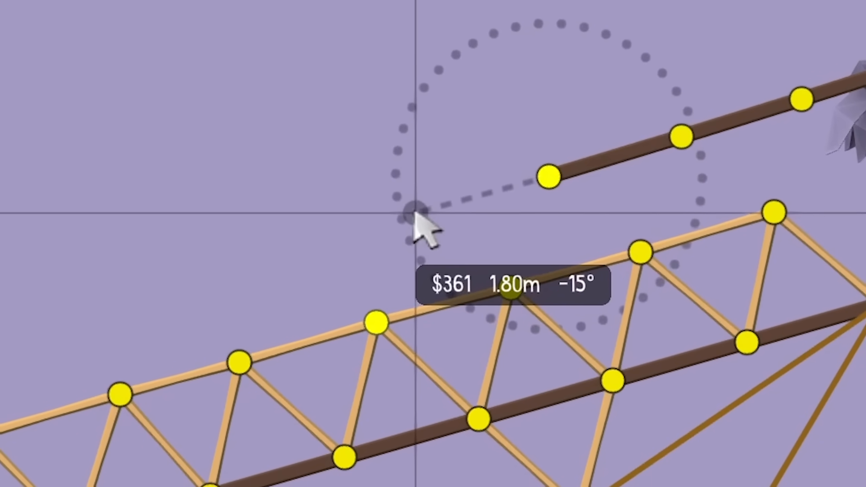
left_click_drag(420, 226, 310, 254)
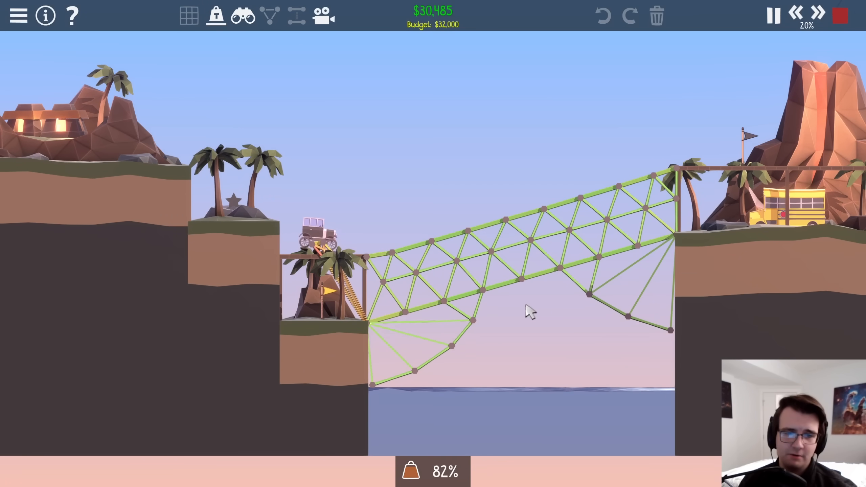
End the test run and return to build mode with the bridge at $30,765.
left_click(817, 14)
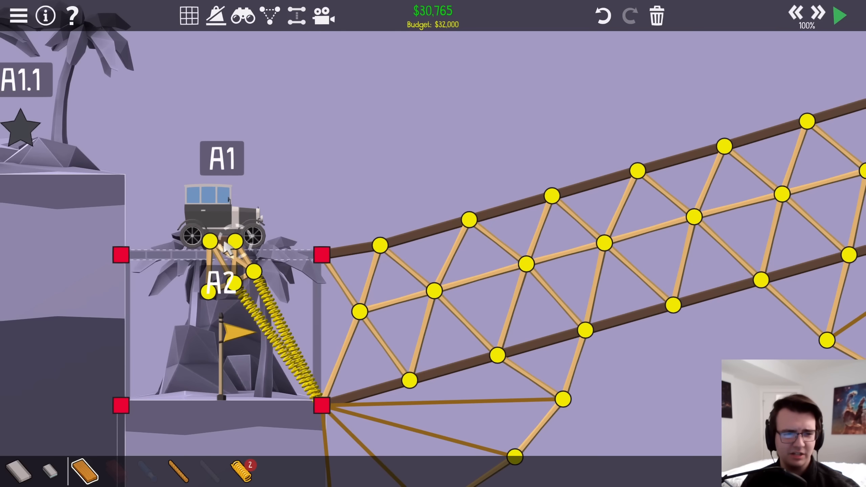
Place a diagonal wood brace beneath the launcher platform, bringing the cost to $31,802.
left_click(840, 15)
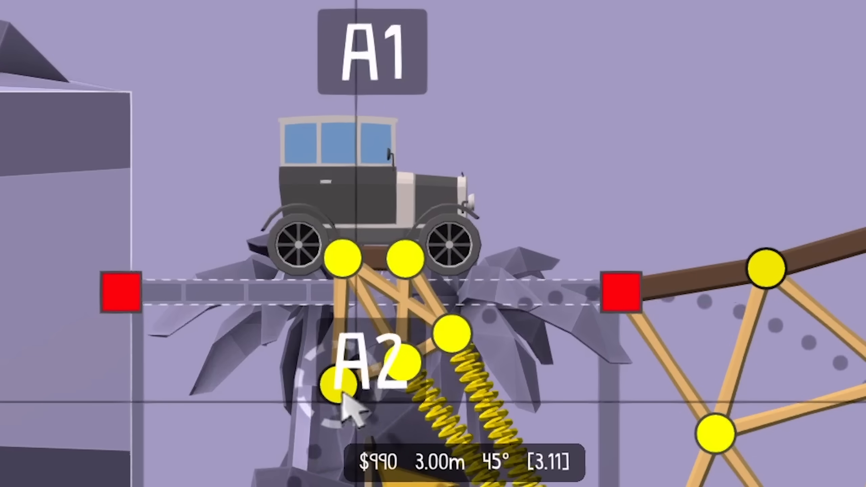
left_click(339, 390)
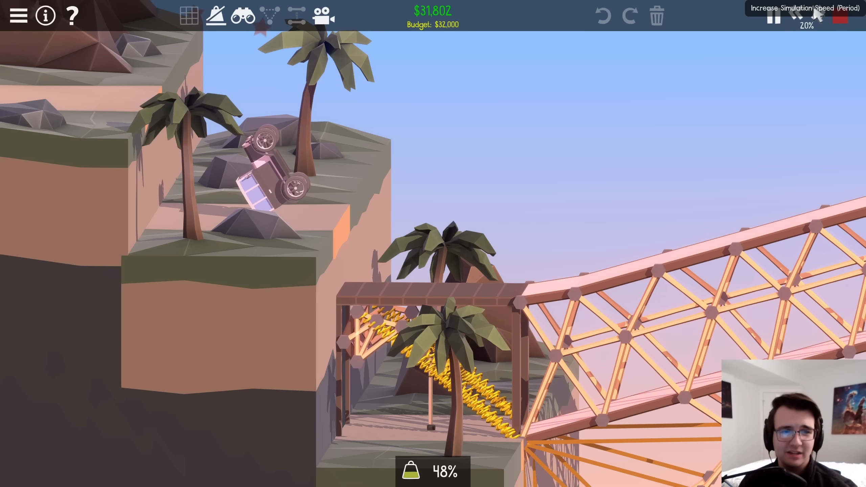
Raise the simulation speed to 100% so the springs fling the car onto the ledge.
left_click(817, 16)
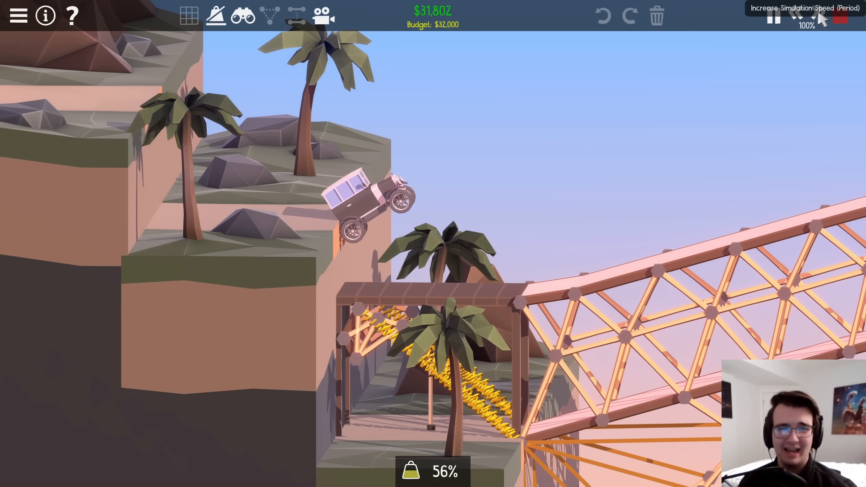
left_click(817, 17)
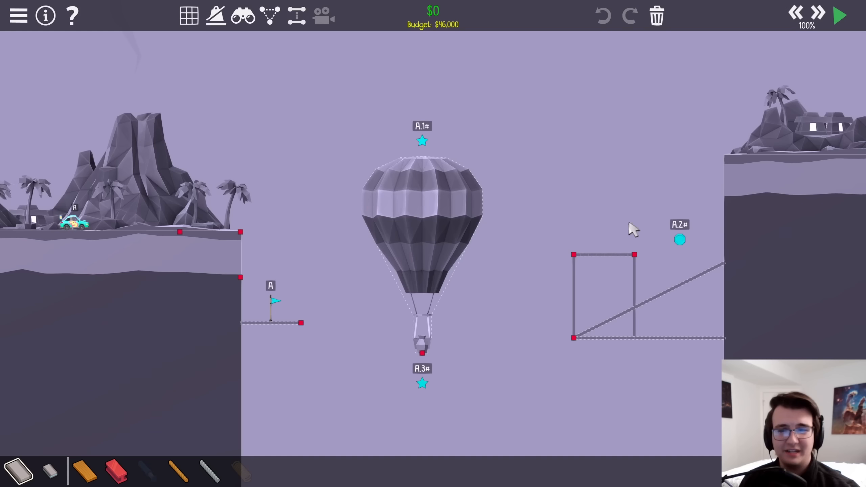
mouse_move(75, 230)
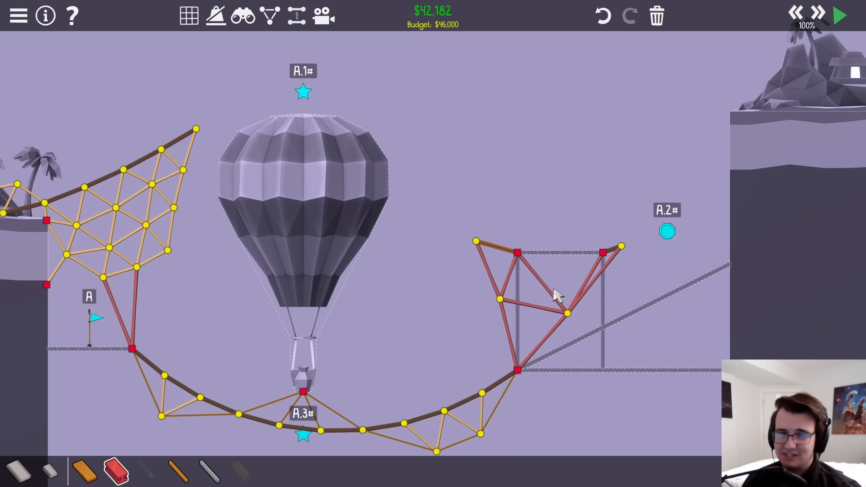
Add a steel member and road segment atop the right frame, costing $43,790.
left_click(840, 11)
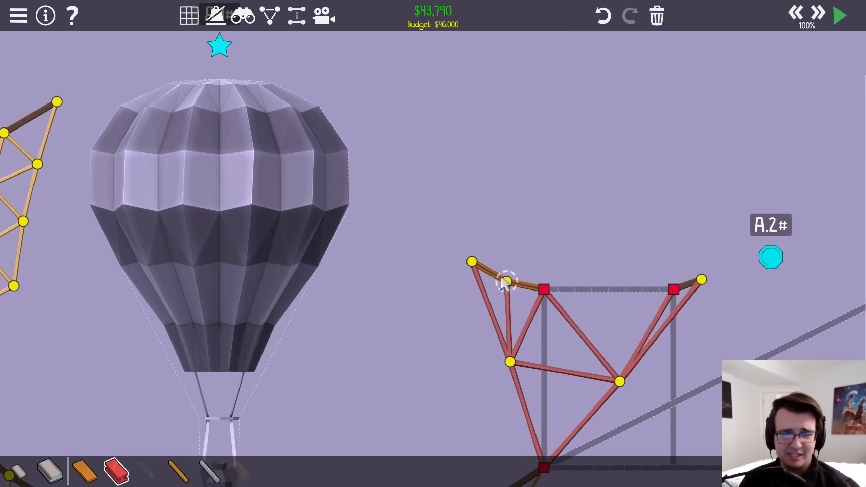
Finish the ramp atop the right steel frame and run the balloon bridge simulation.
left_click(840, 14)
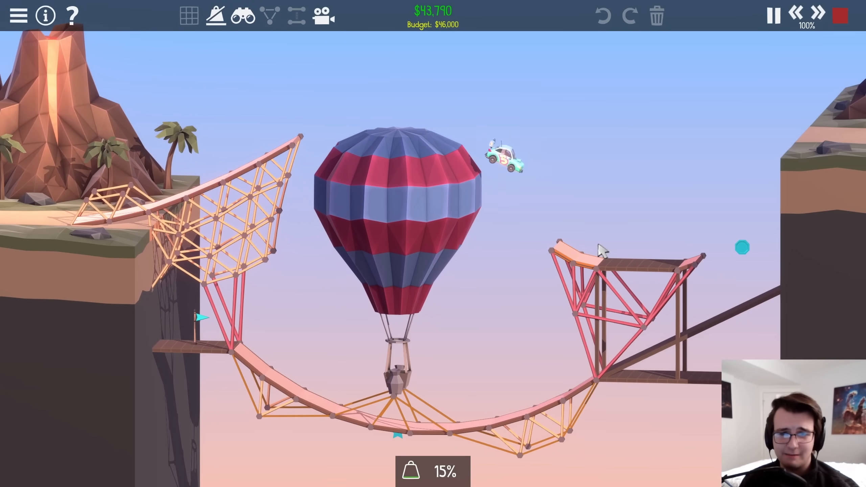
mouse_move(746, 325)
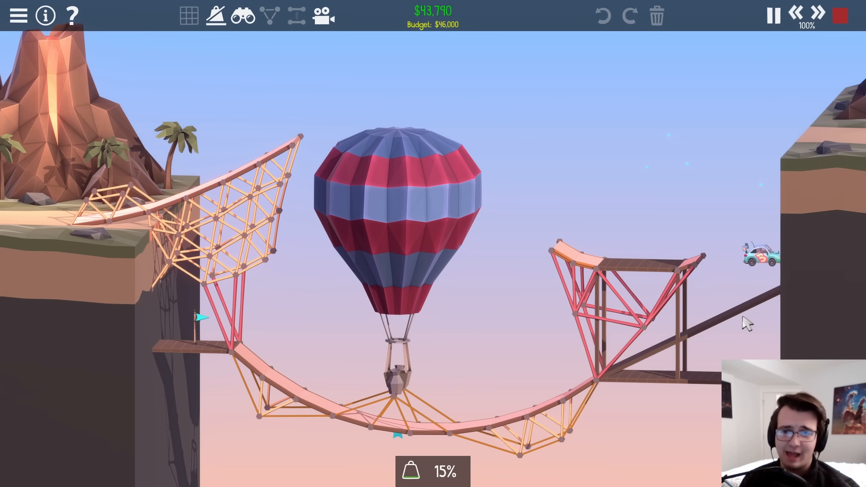